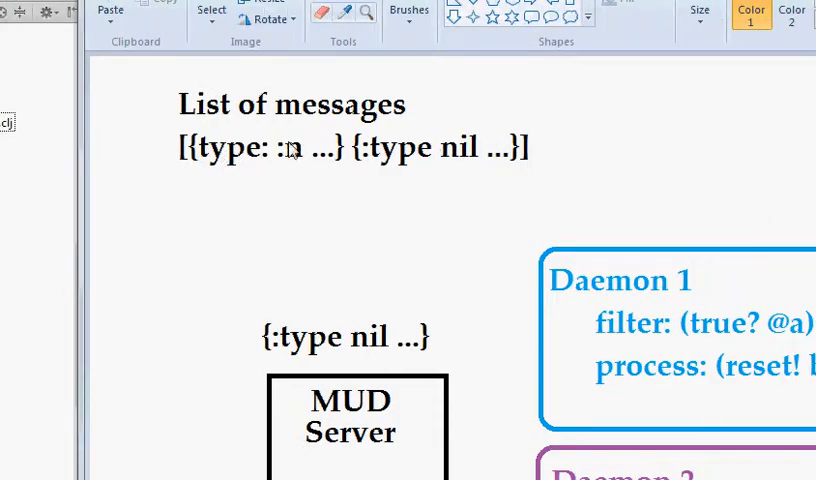
{"action": "mouse_move", "coordinate": [296, 162]}
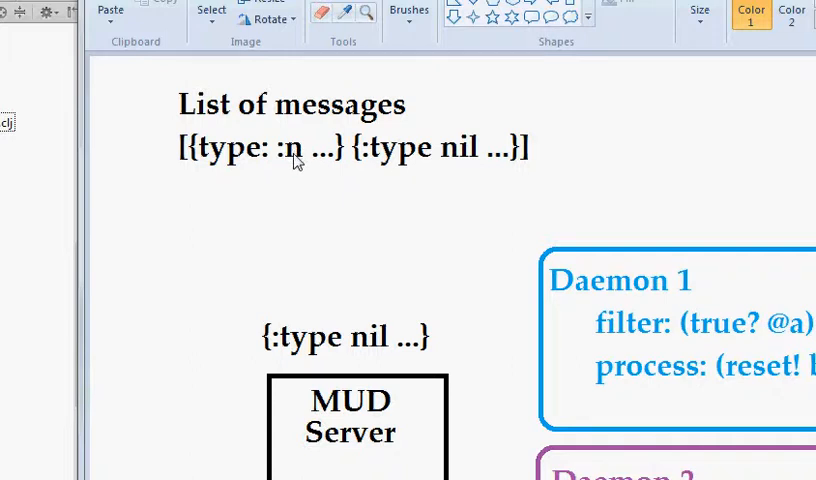
{"action": "mouse_move", "coordinate": [426, 156]}
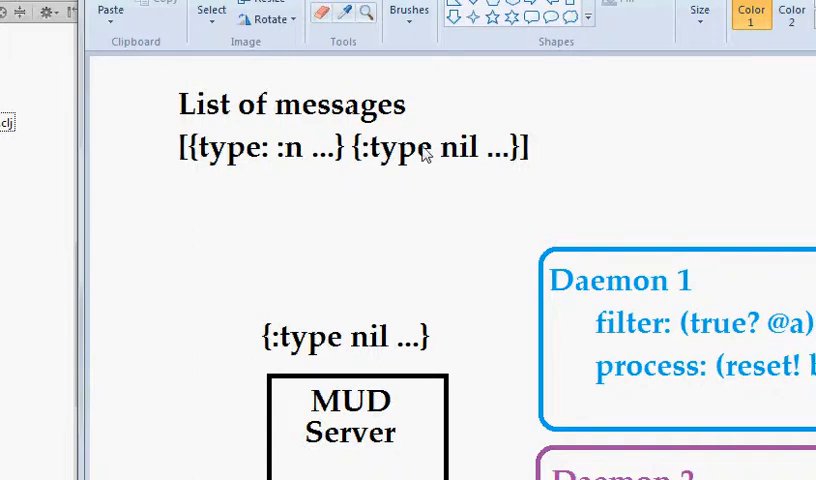
Scroll down the Paint diagram to show the message list and daemon filter boxes
{"action": "scroll", "scroll_direction": "down", "scroll_amount": 3}
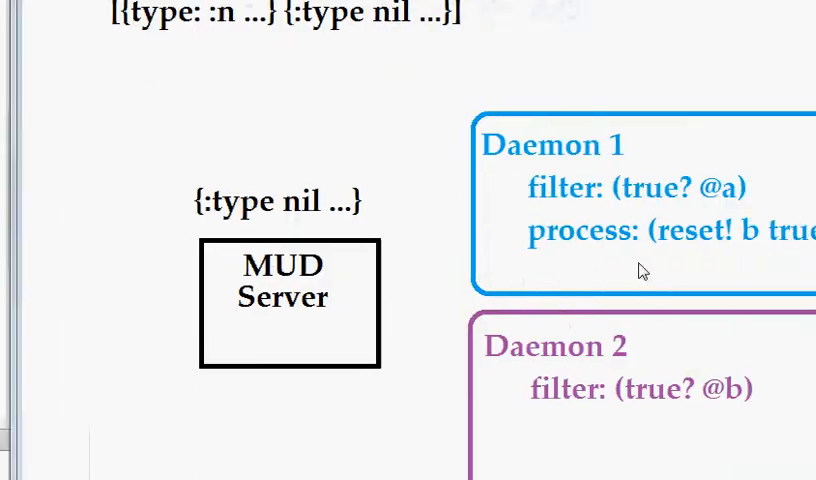
{"action": "mouse_move", "coordinate": [232, 192]}
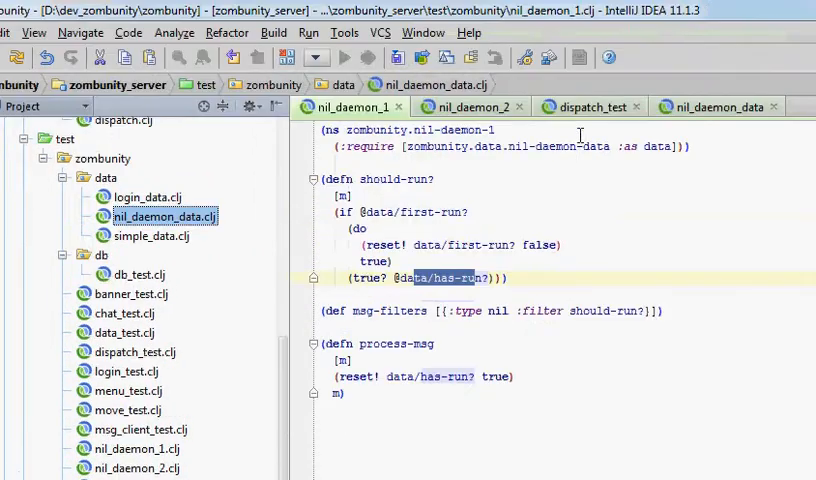
{"action": "left_click", "coordinate": [588, 108]}
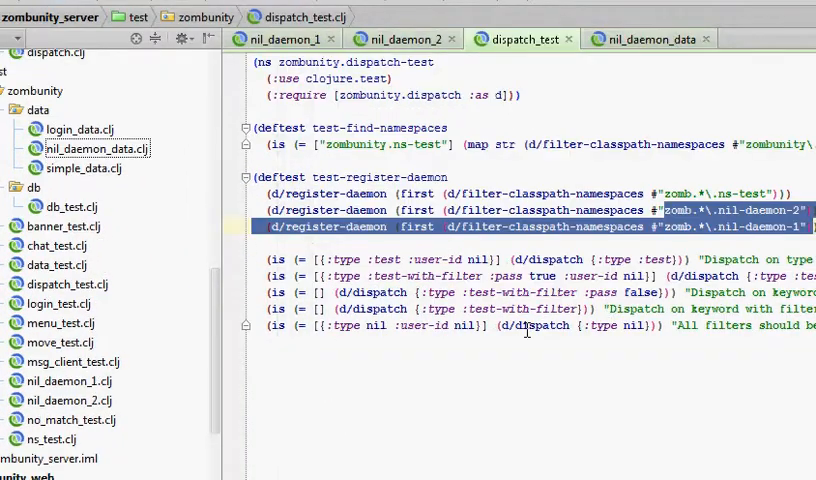
{"action": "left_click", "coordinate": [648, 38]}
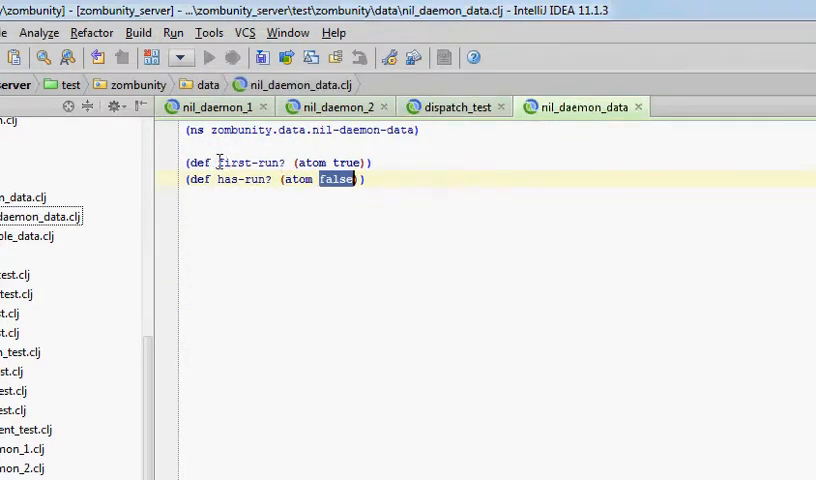
{"action": "double_click", "coordinate": [250, 162]}
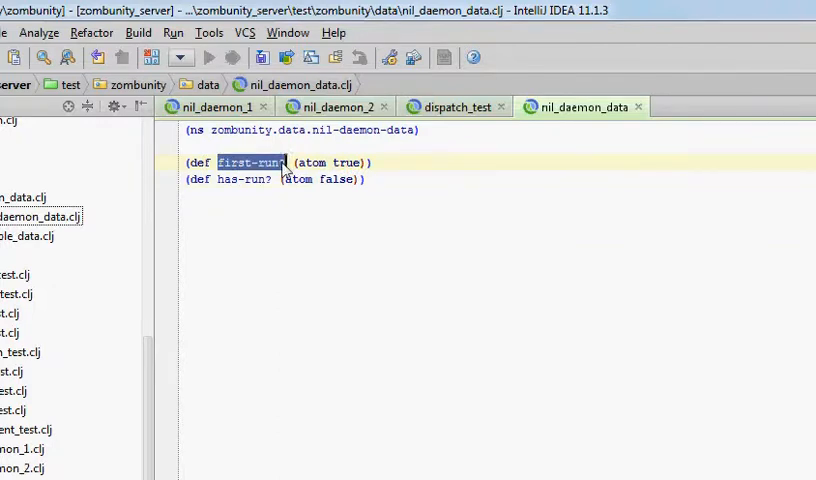
{"action": "double_click", "coordinate": [244, 180]}
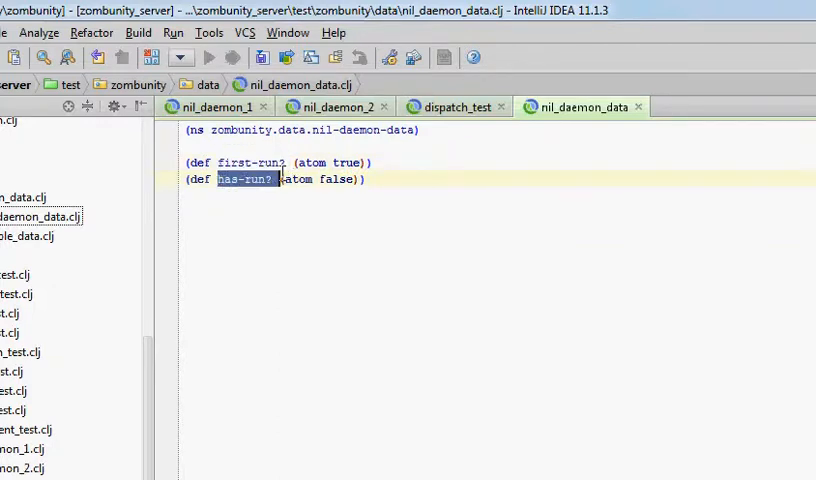
{"action": "mouse_move", "coordinate": [492, 172]}
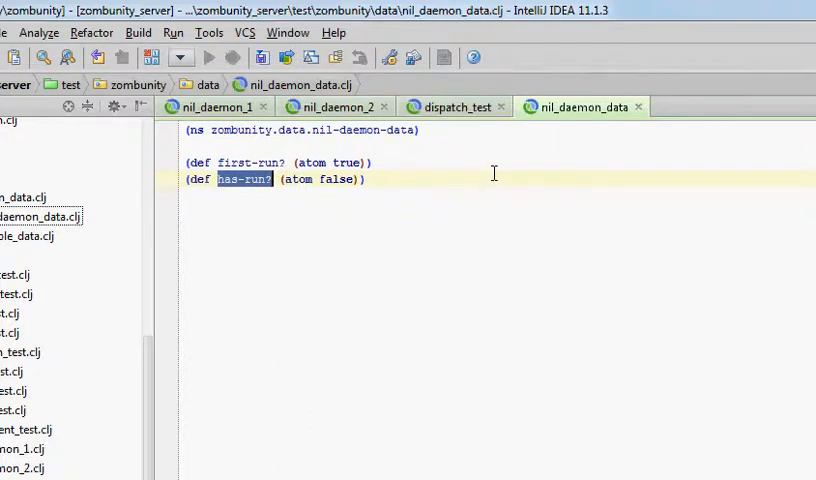
{"action": "left_click", "coordinate": [450, 108]}
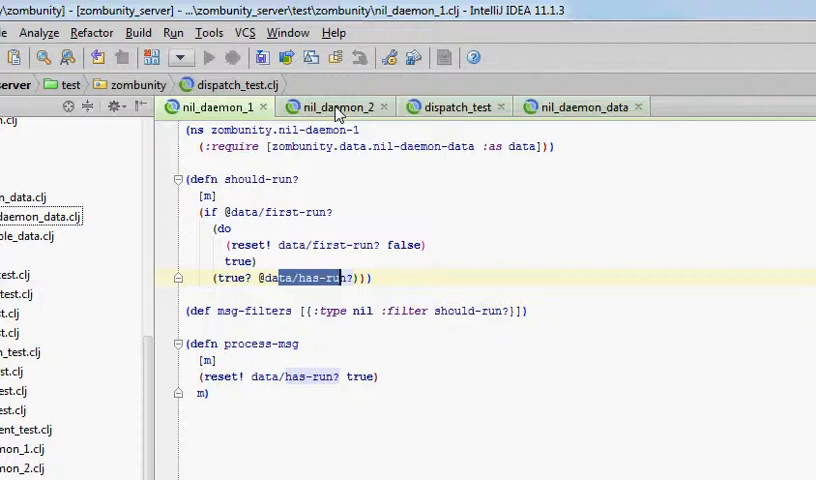
{"action": "left_click", "coordinate": [332, 108]}
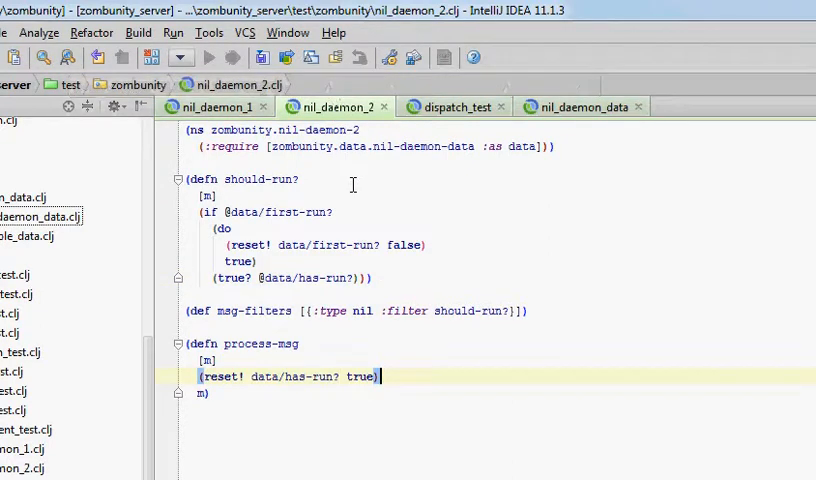
{"action": "left_click", "coordinate": [212, 106]}
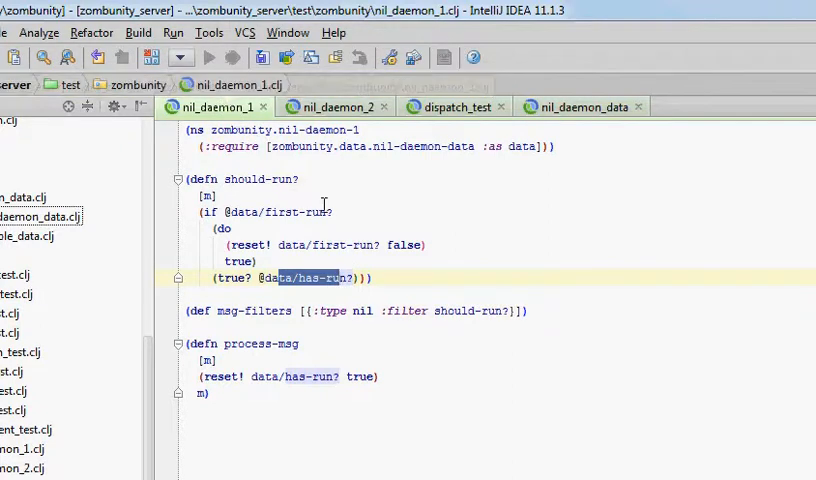
{"action": "mouse_move", "coordinate": [234, 180]}
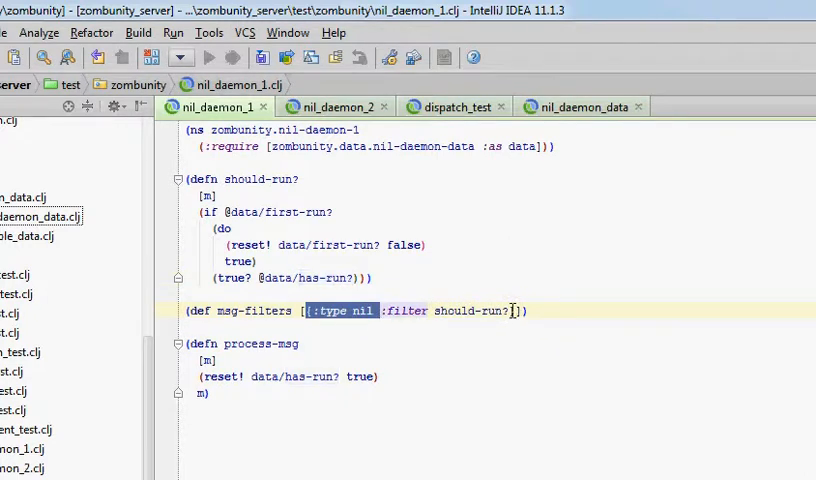
{"action": "mouse_move", "coordinate": [318, 184]}
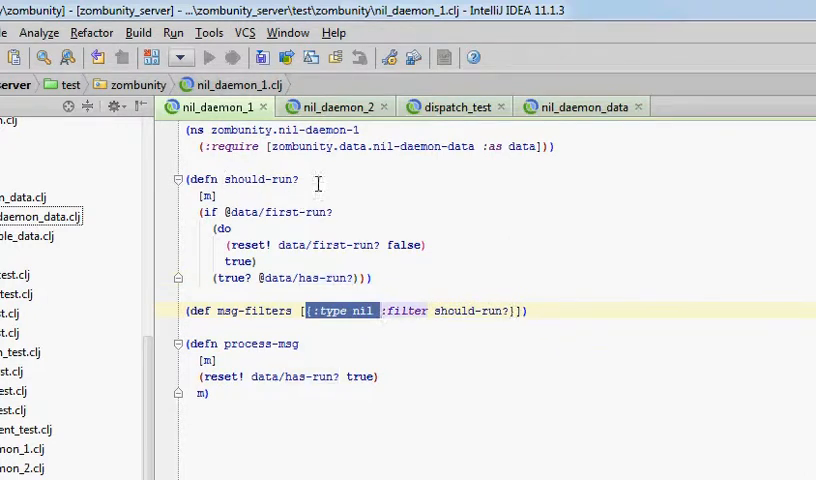
{"action": "mouse_move", "coordinate": [564, 126]}
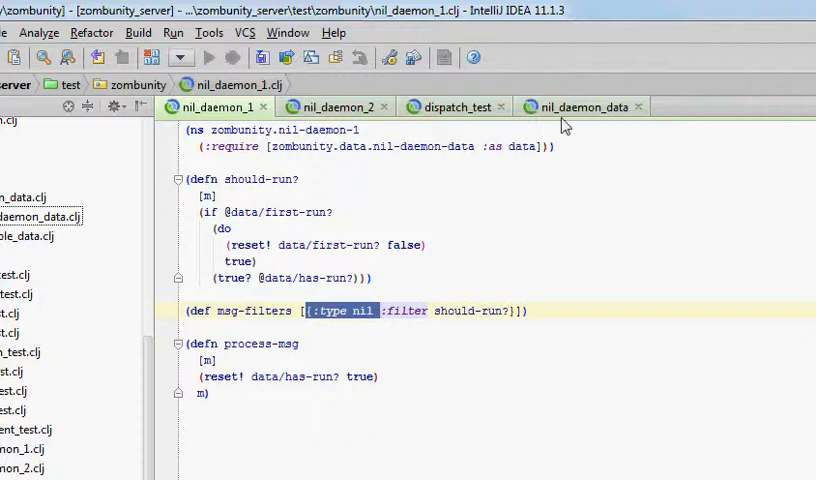
{"action": "left_click", "coordinate": [580, 108]}
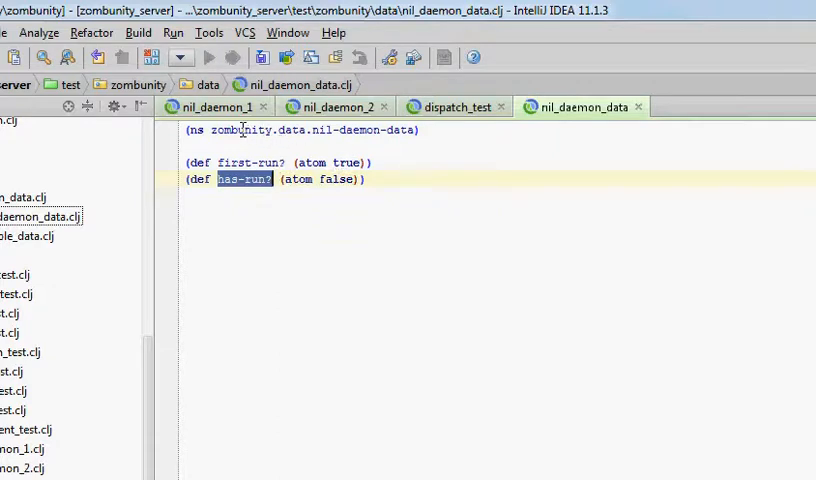
{"action": "left_click", "coordinate": [206, 108]}
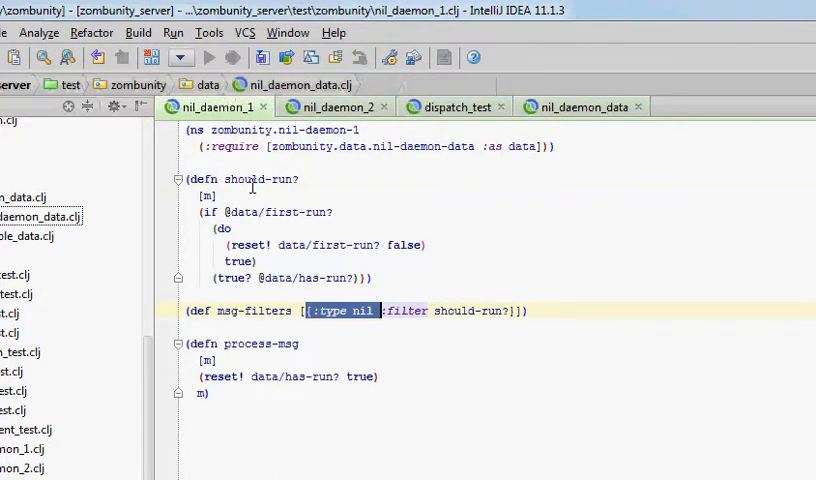
{"action": "double_click", "coordinate": [300, 212]}
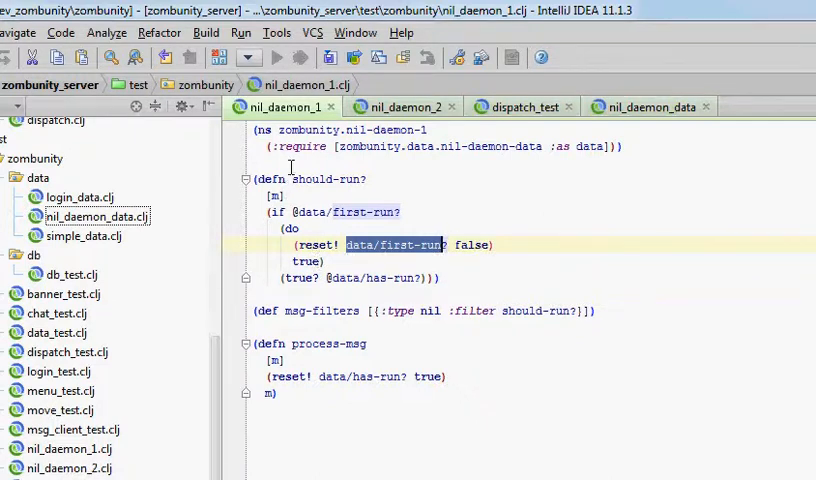
{"action": "mouse_move", "coordinate": [348, 256]}
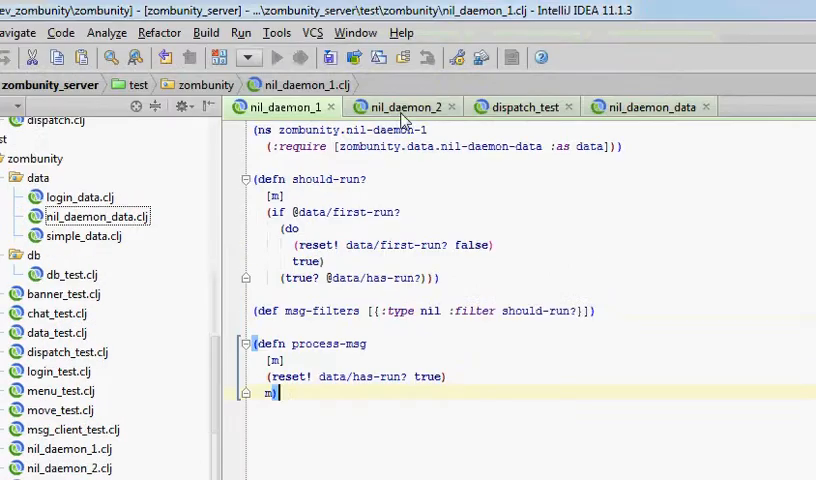
Bring up nil_daemon_2.clj and highlight its data/first-run? and data/has-run? checks in should-run?
{"action": "left_click", "coordinate": [404, 108]}
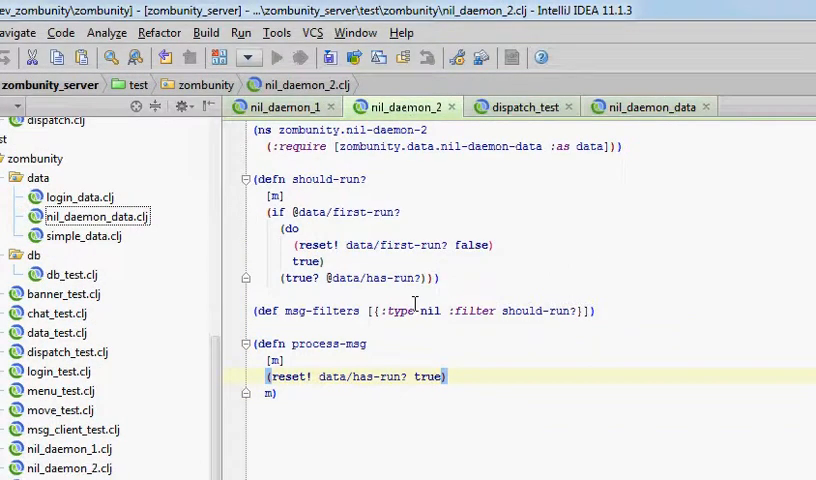
{"action": "mouse_move", "coordinate": [344, 176]}
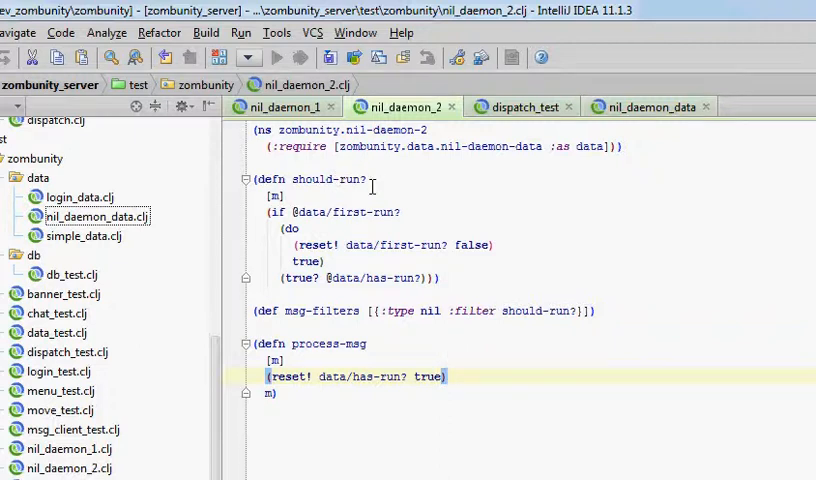
{"action": "double_click", "coordinate": [344, 212]}
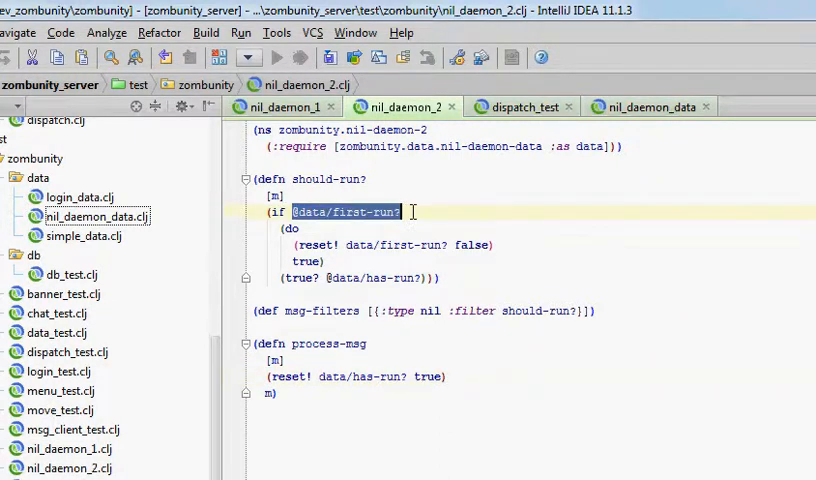
{"action": "left_click_drag", "start_coordinate": [400, 212], "coordinate": [324, 262]}
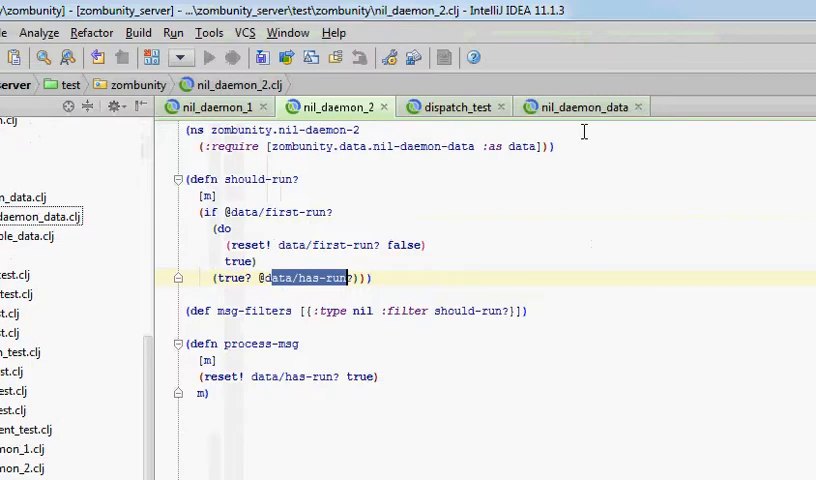
Return to nil_daemon_1.clj and scroll to its process-msg function
{"action": "left_click", "coordinate": [580, 106]}
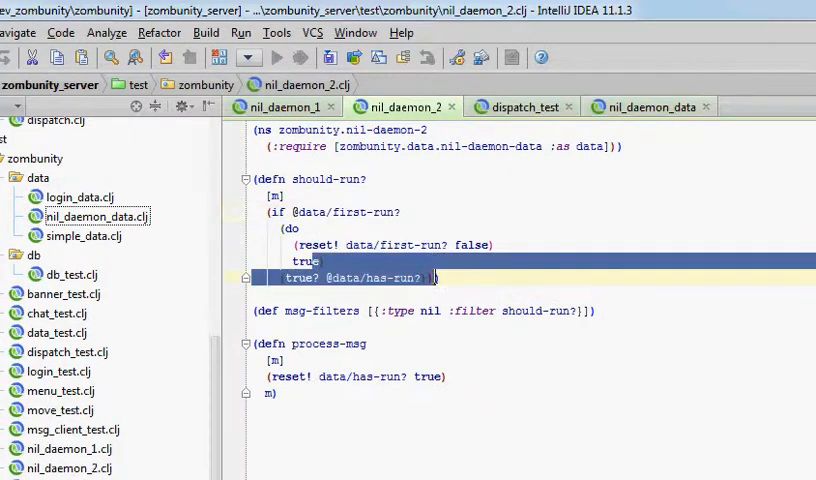
{"action": "mouse_move", "coordinate": [404, 280]}
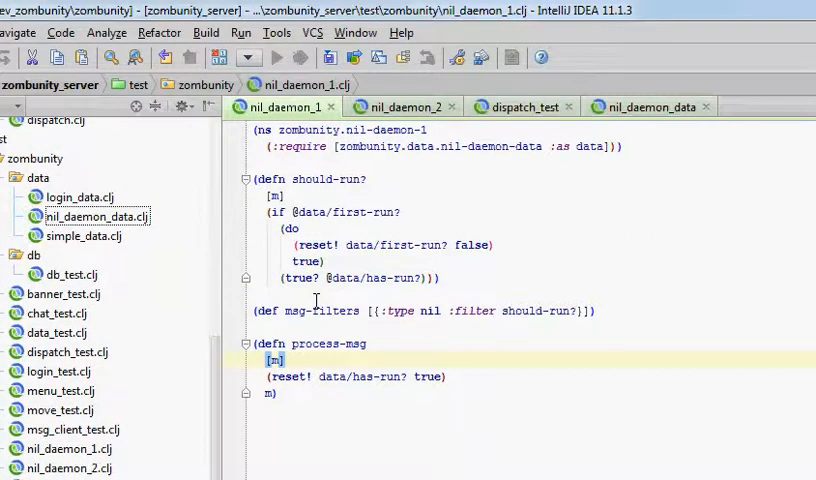
{"action": "scroll", "scroll_direction": "down", "scroll_amount": 3}
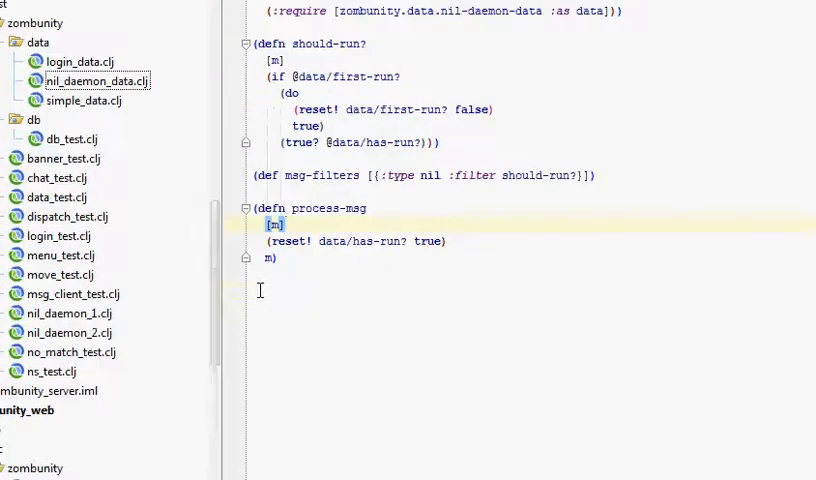